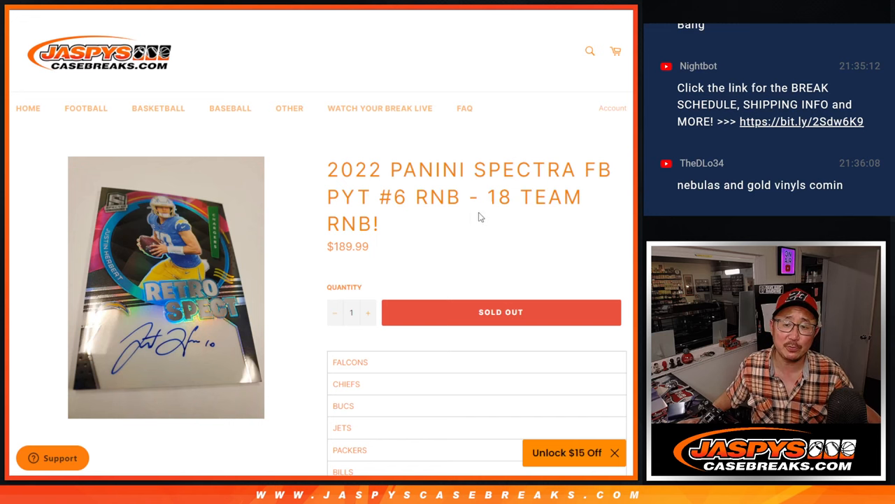
- Read the RANDOM.ORG explanation of how the numbers assign cards
{"action": "double_click", "coordinate": [511, 197]}
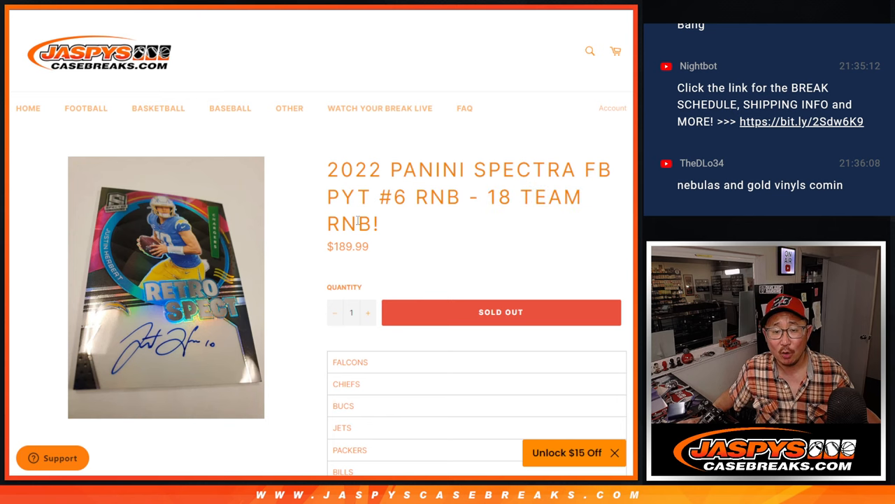
{"action": "scroll", "scroll_direction": "down", "scroll_amount": 3}
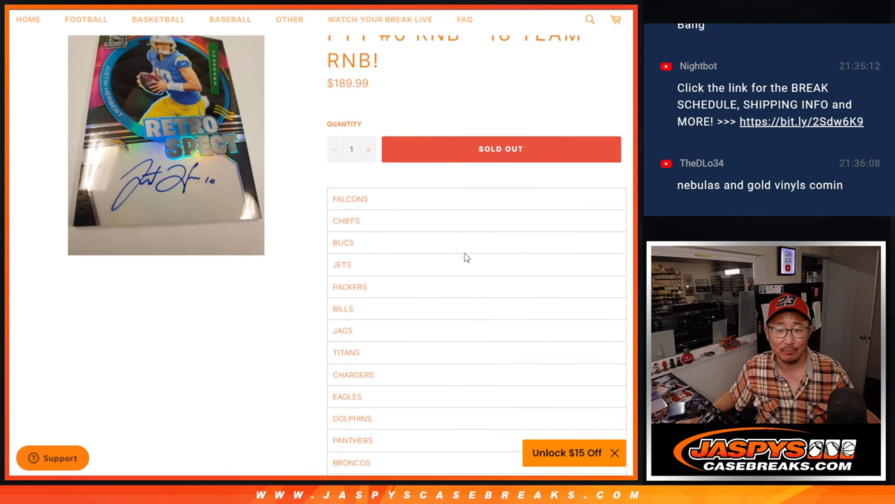
{"action": "scroll", "scroll_direction": "down", "scroll_amount": 3}
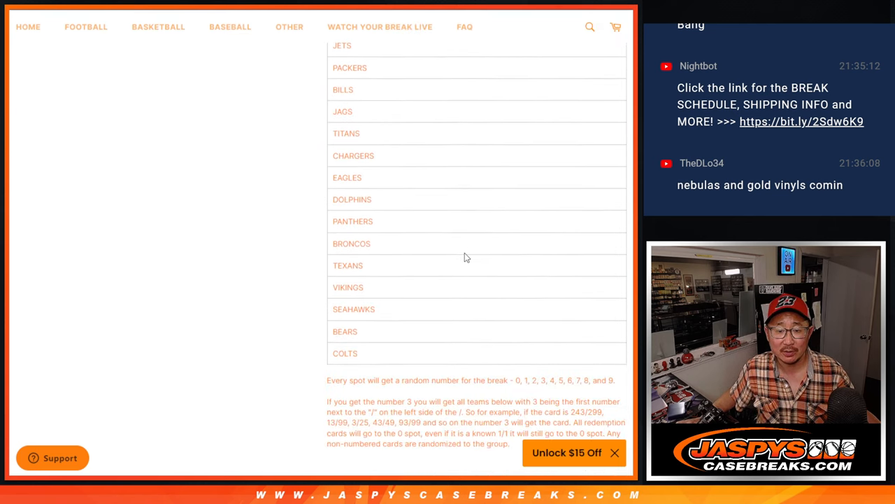
{"action": "left_click_drag", "start_coordinate": [328, 233], "coordinate": [509, 280]}
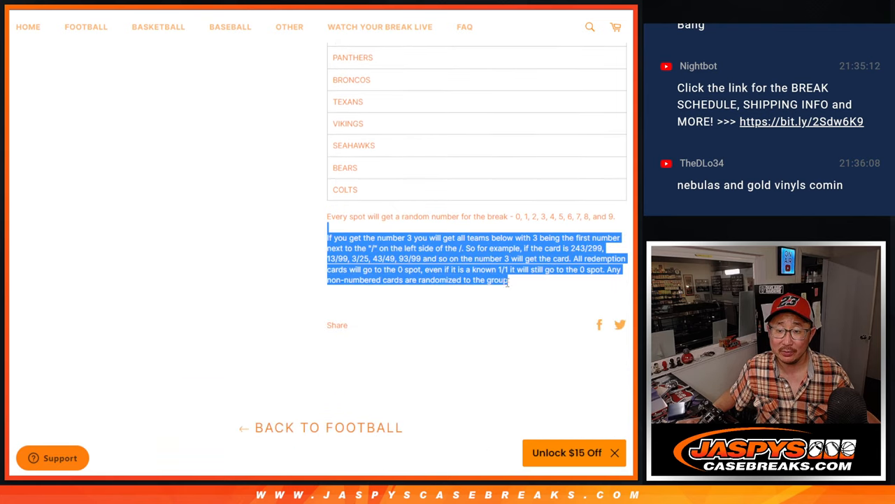
{"action": "left_click", "coordinate": [524, 304]}
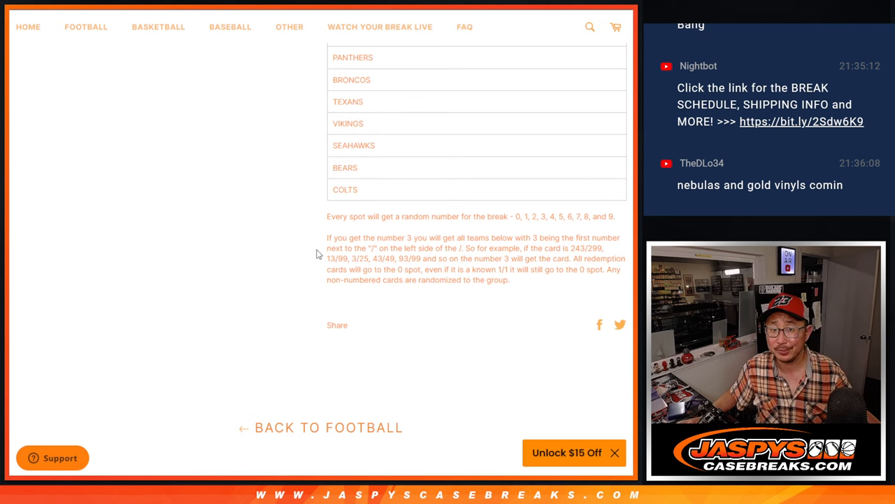
{"action": "mouse_move", "coordinate": [555, 303]}
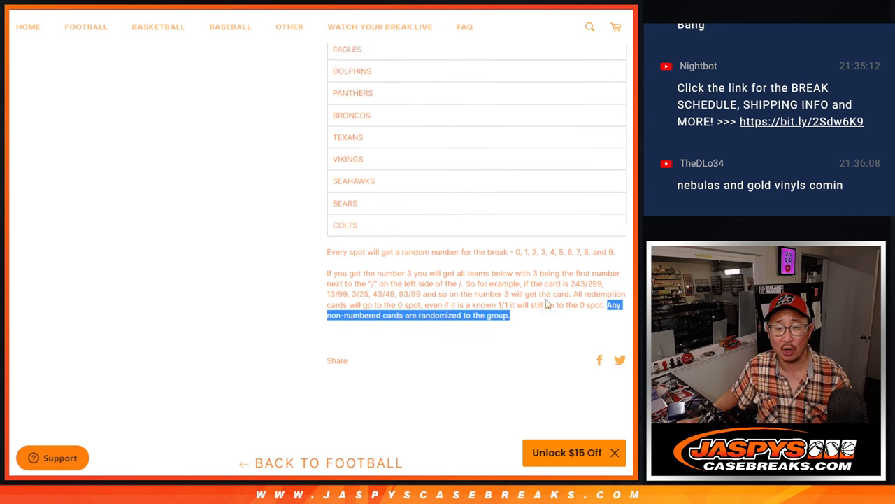
{"action": "scroll", "scroll_direction": "up", "scroll_amount": 3}
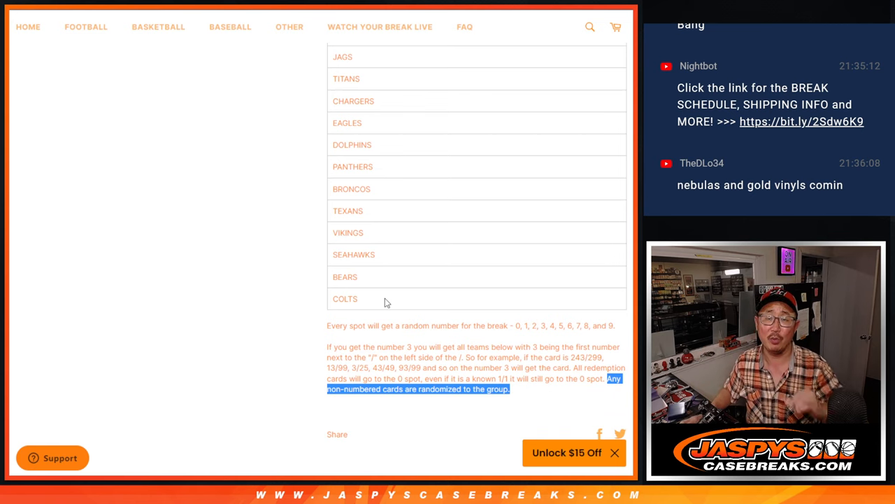
{"action": "scroll", "scroll_direction": "up", "scroll_amount": 3}
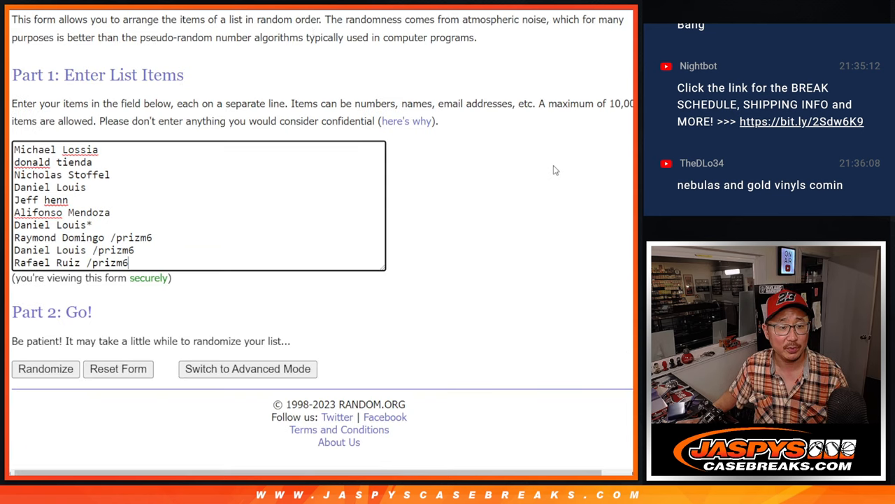
{"action": "mouse_move", "coordinate": [163, 204]}
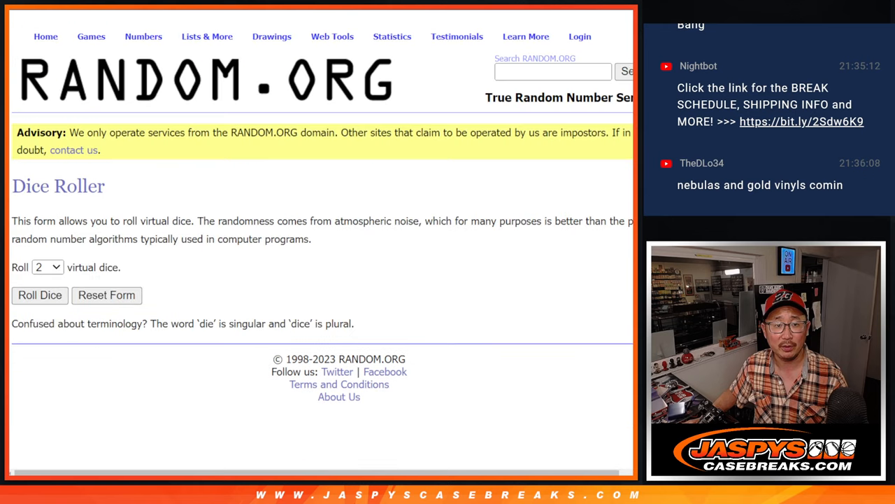
- Randomize the ten-name list and shuffle it again repeatedly
{"action": "left_click", "coordinate": [39, 294]}
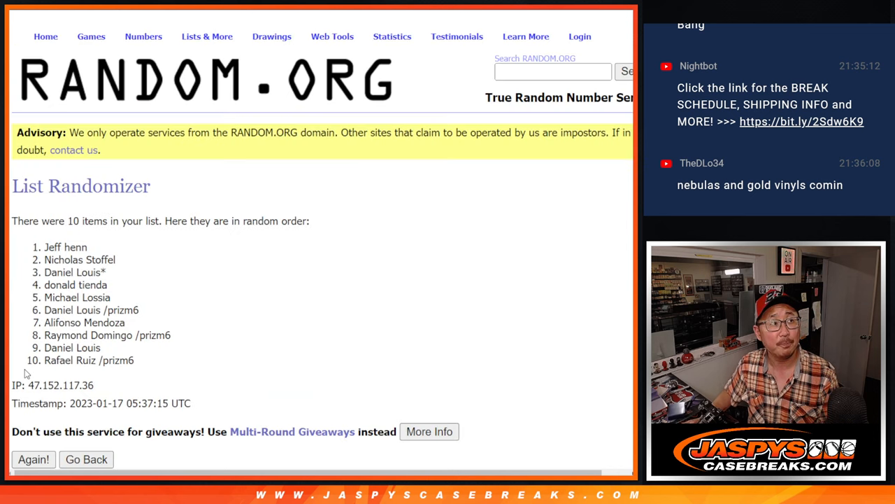
{"action": "left_click", "coordinate": [34, 458]}
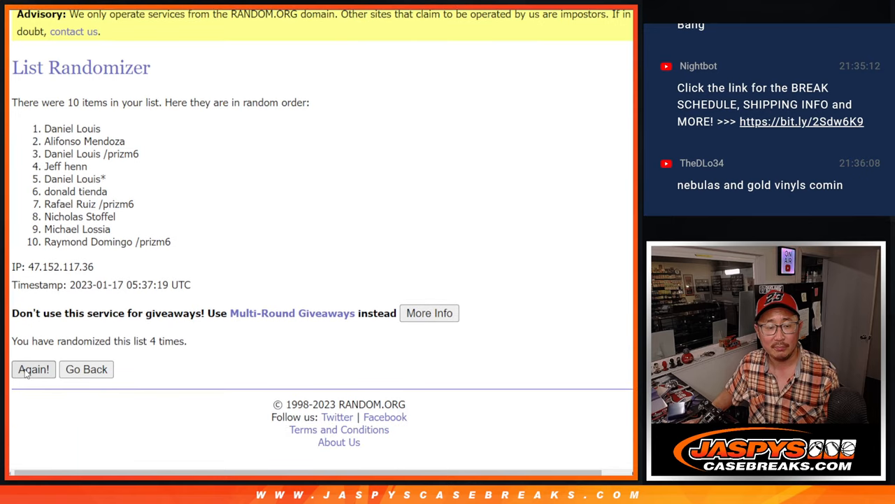
{"action": "left_click", "coordinate": [33, 368]}
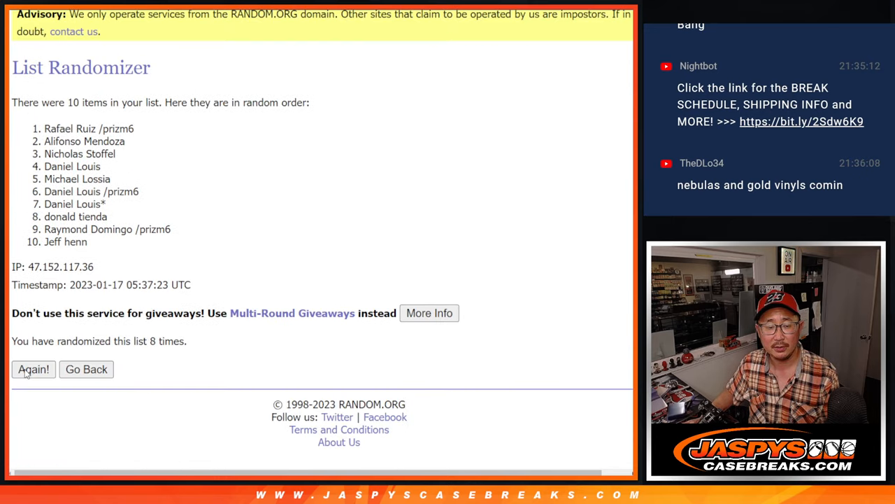
{"action": "left_click", "coordinate": [33, 369]}
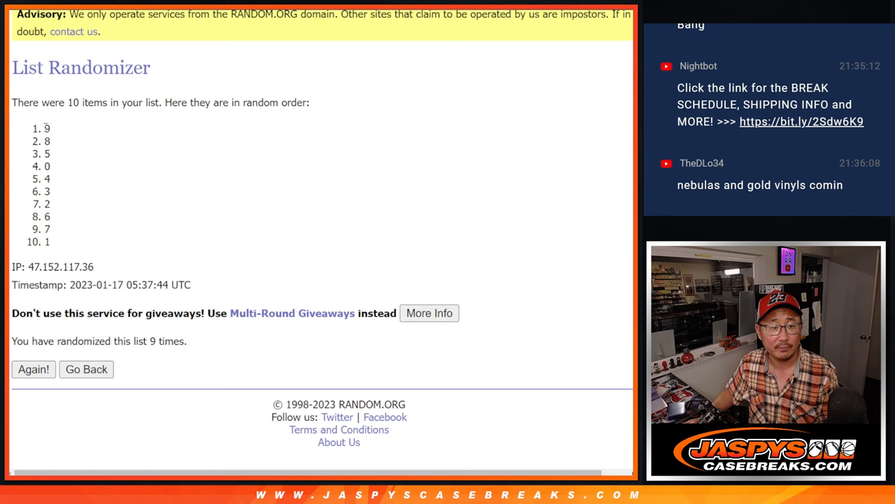
- Select the shuffled numbers 9, 8, 5, 0, 4, 3, 2, 6, 7, 1 for copying
{"action": "left_click_drag", "start_coordinate": [47, 128], "coordinate": [47, 242]}
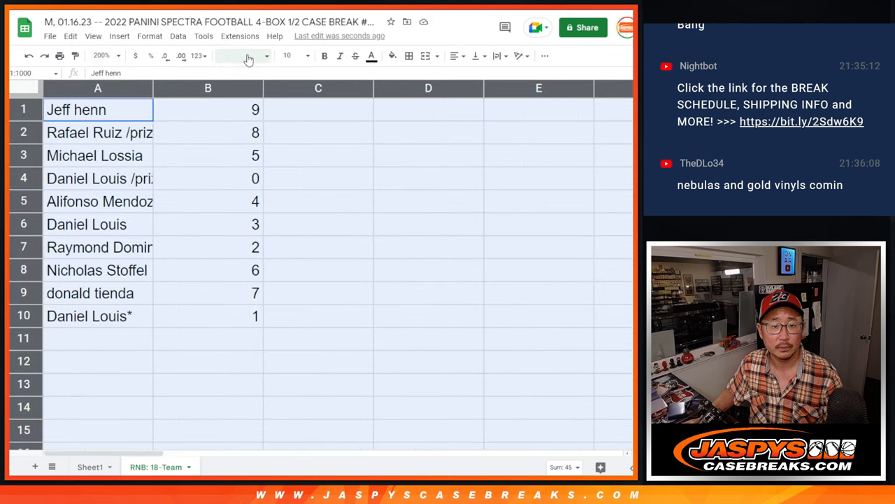
- Set the pasted names and numbers to text size 14
{"action": "left_click", "coordinate": [287, 55]}
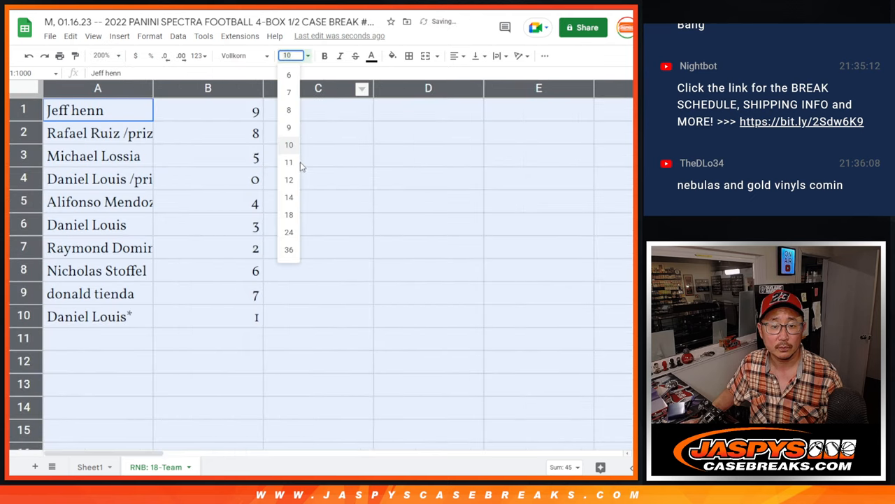
{"action": "left_click", "coordinate": [289, 197]}
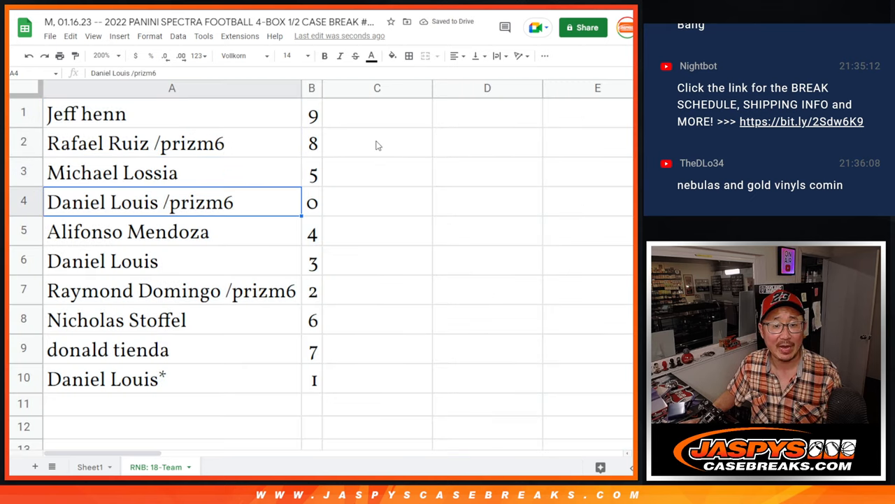
{"action": "mouse_move", "coordinate": [331, 195]}
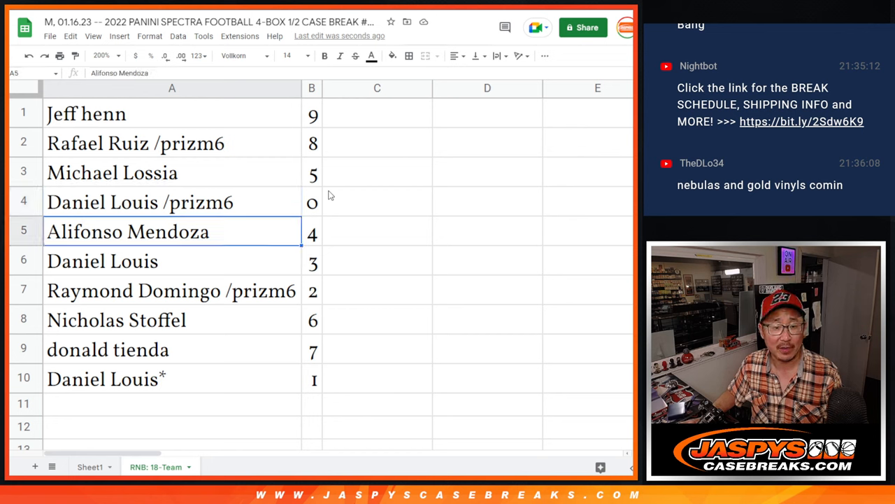
{"action": "left_click", "coordinate": [171, 290]}
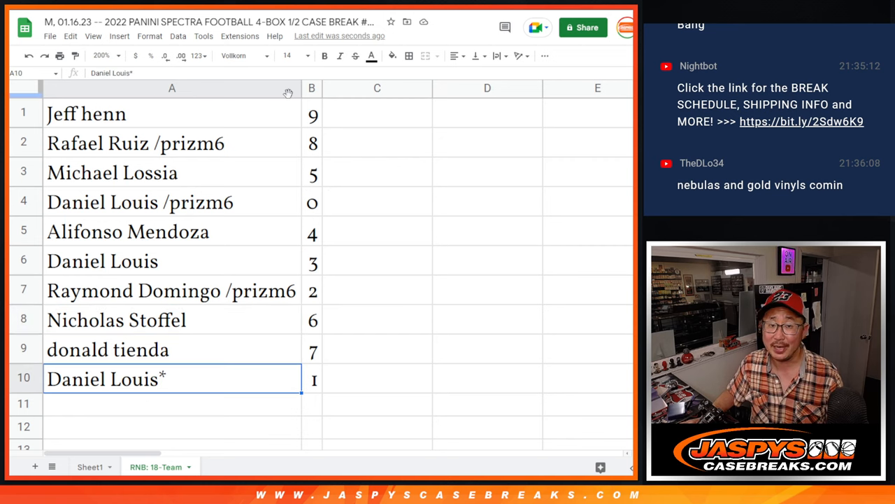
- Sort the table by column B from 0 to 9 and add all borders
{"action": "right_click", "coordinate": [312, 88]}
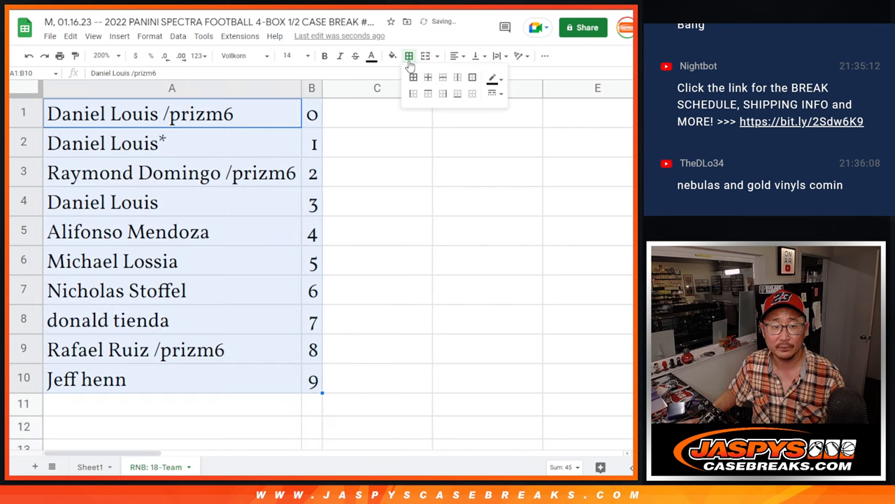
{"action": "left_click", "coordinate": [413, 77]}
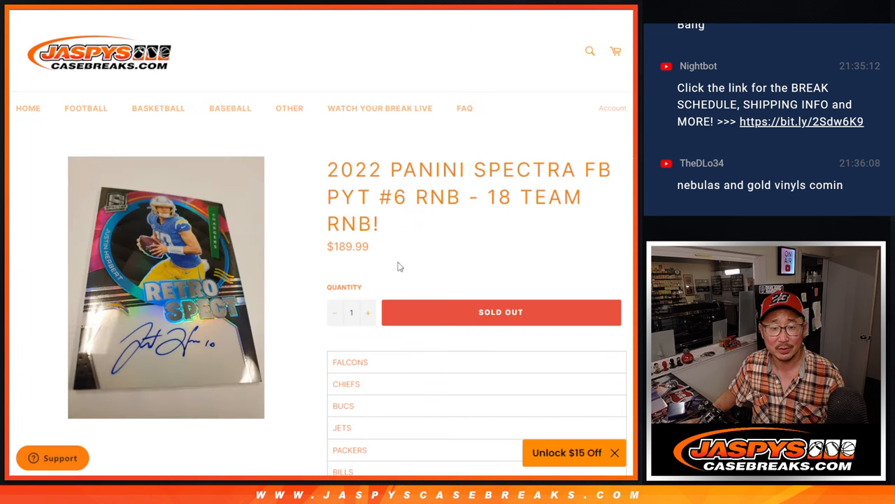
{"action": "scroll", "scroll_direction": "down", "scroll_amount": 3}
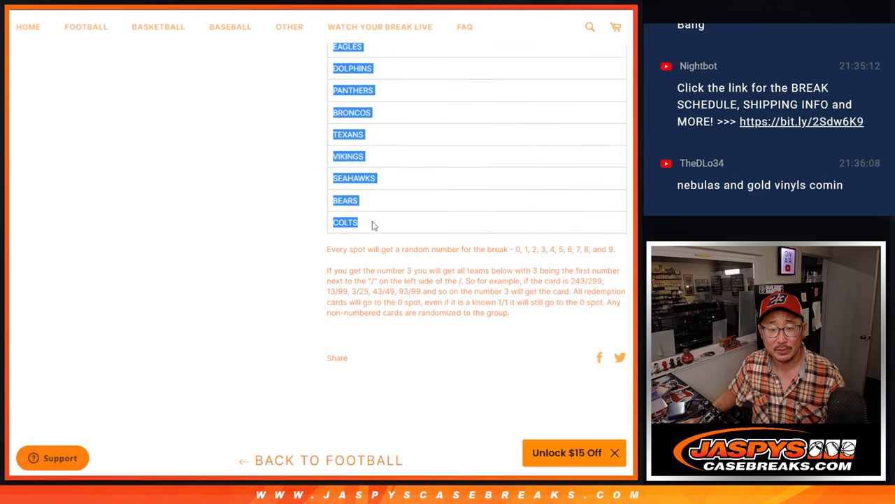
{"action": "scroll", "scroll_direction": "up", "scroll_amount": 3}
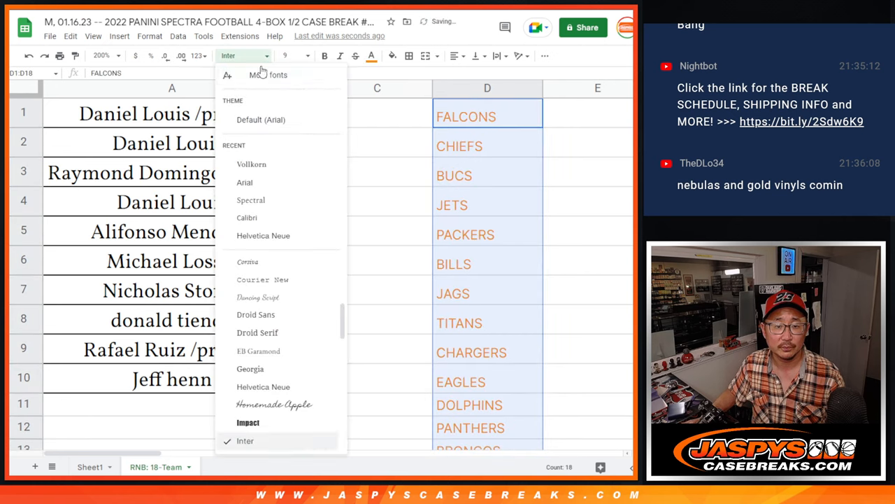
- Put the team names in Vollkorn and shrink column C into a thin spacer
{"action": "left_click", "coordinate": [251, 163]}
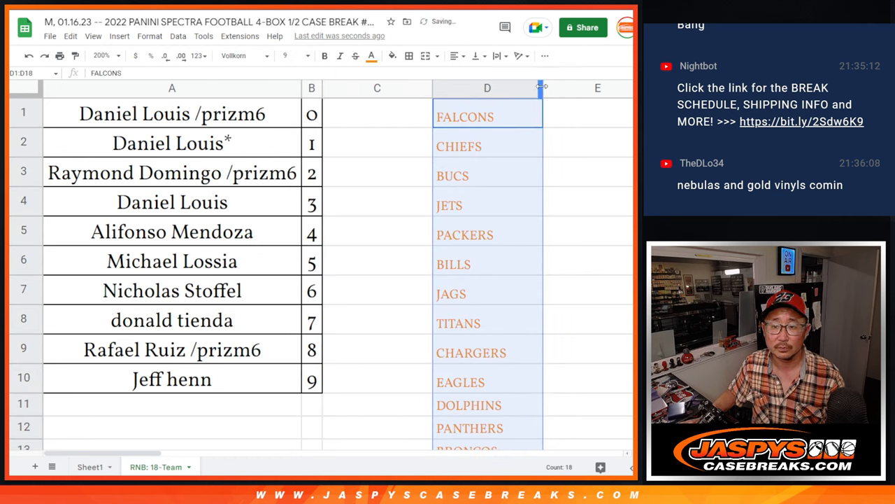
{"action": "left_click", "coordinate": [377, 88]}
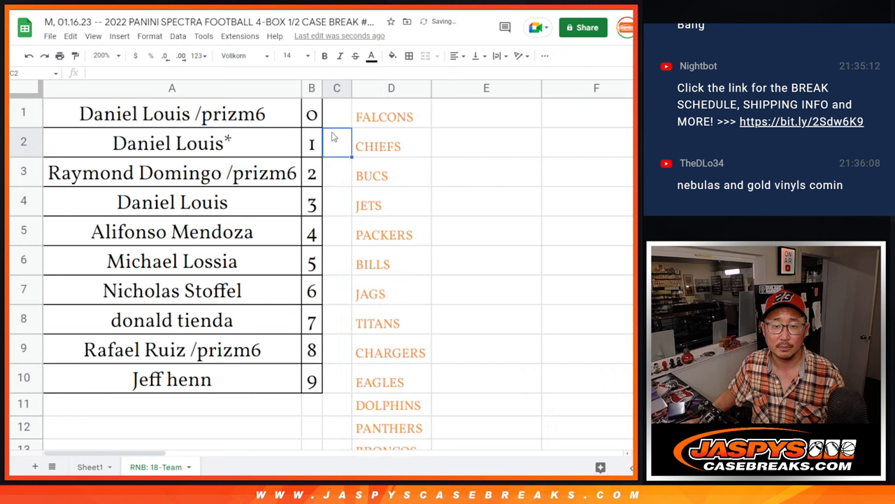
{"action": "scroll", "scroll_direction": "down", "scroll_amount": 3}
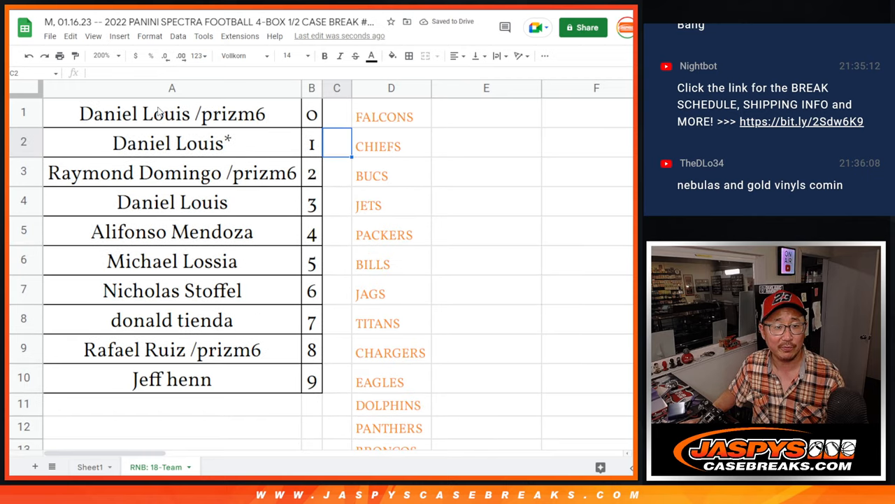
{"action": "mouse_move", "coordinate": [231, 121]}
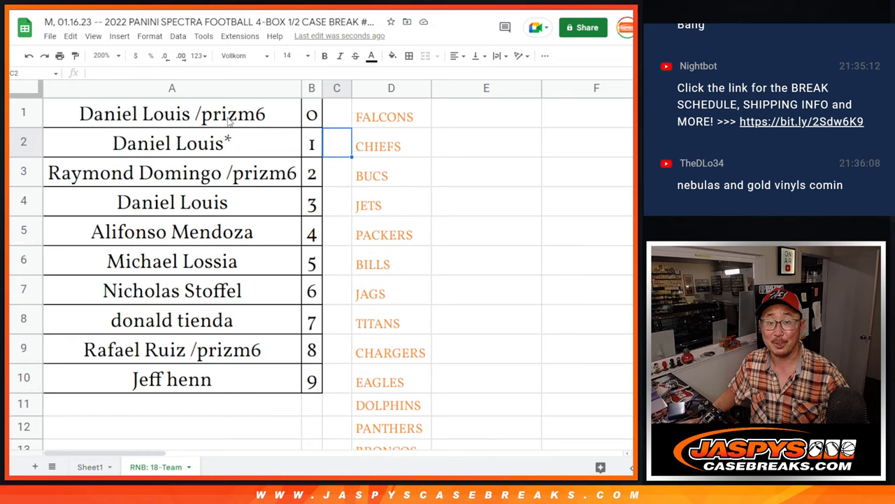